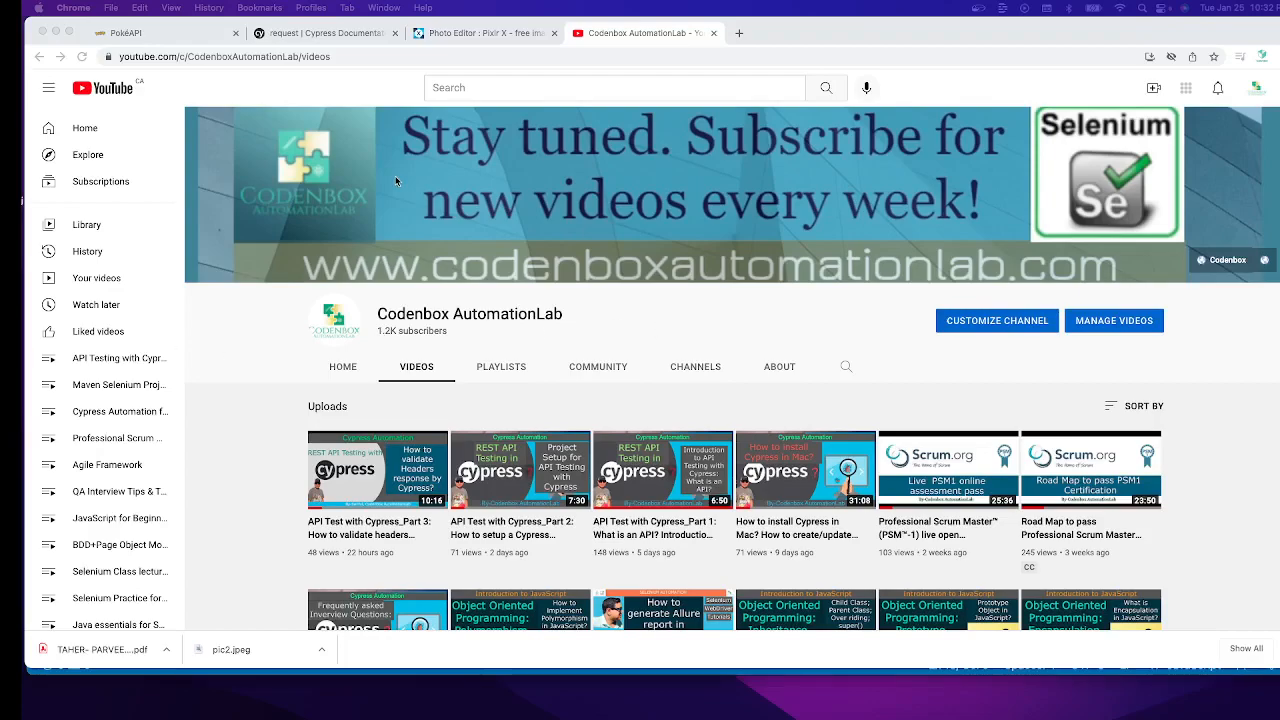
pyautogui.moveTo(362, 184)
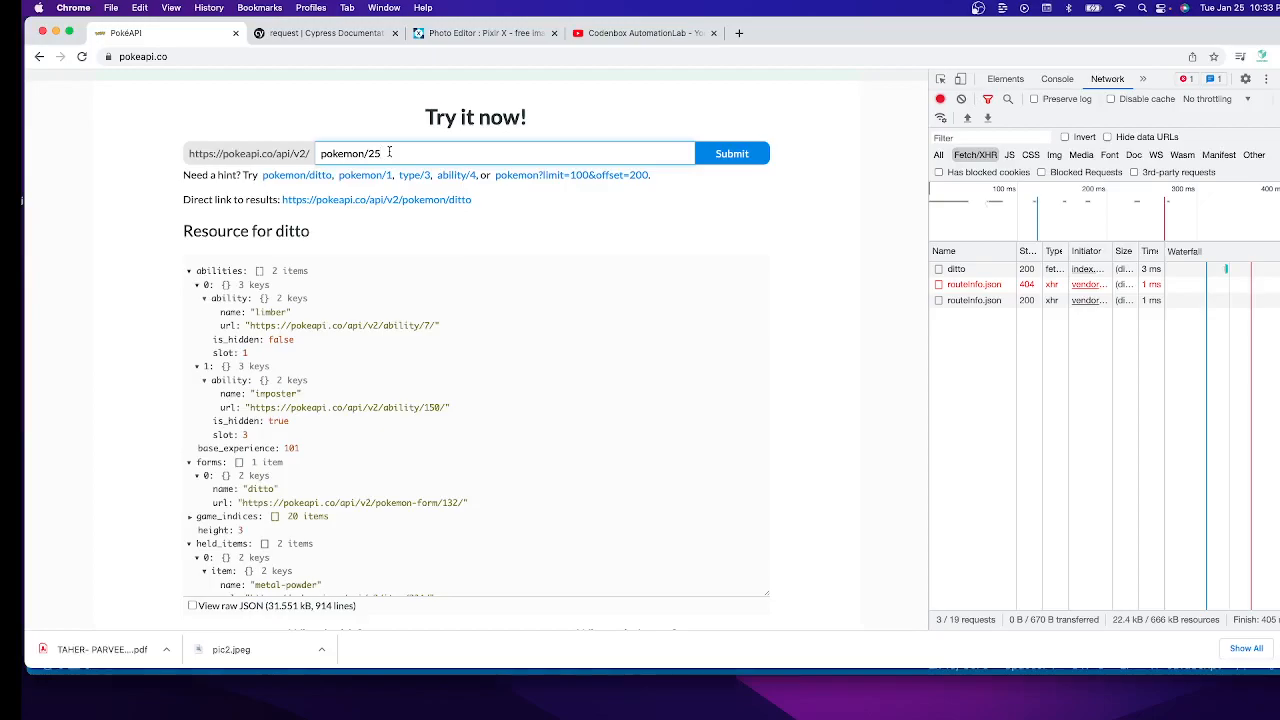
# Submit the pokemon/25 request and read its raw DevTools response, finding the name pikachu.
pyautogui.click(732, 152)
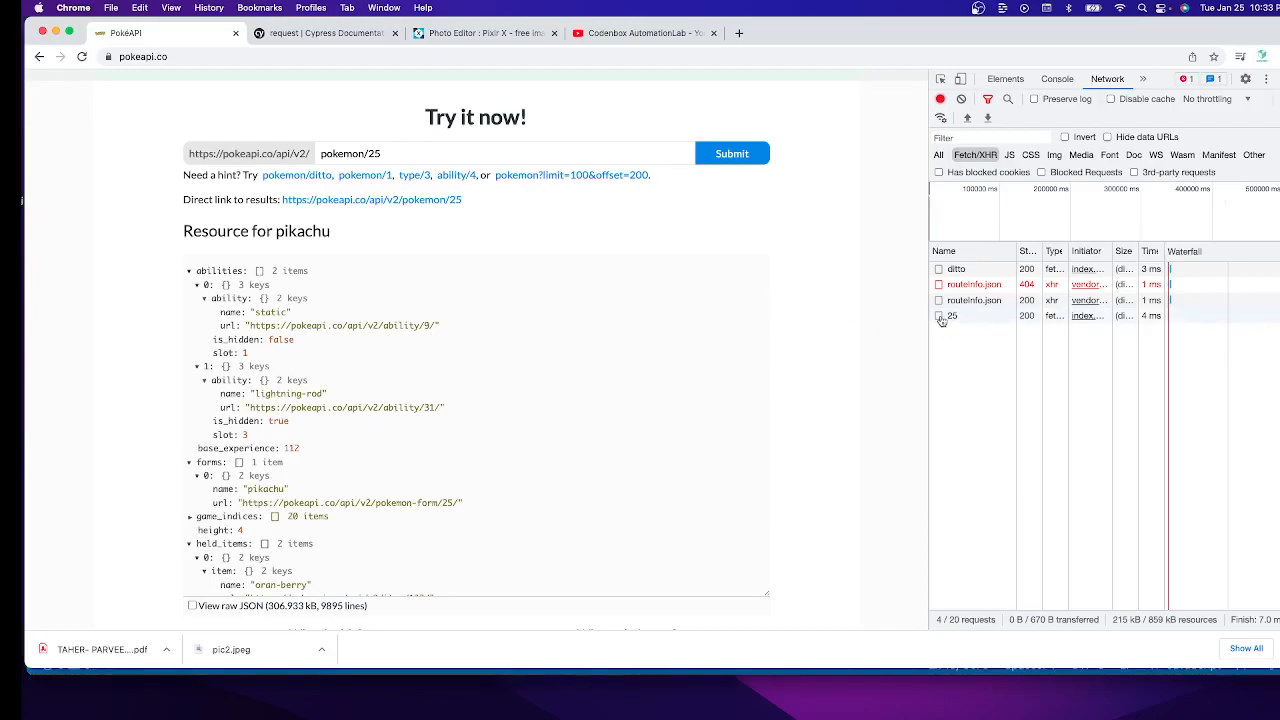
pyautogui.click(952, 316)
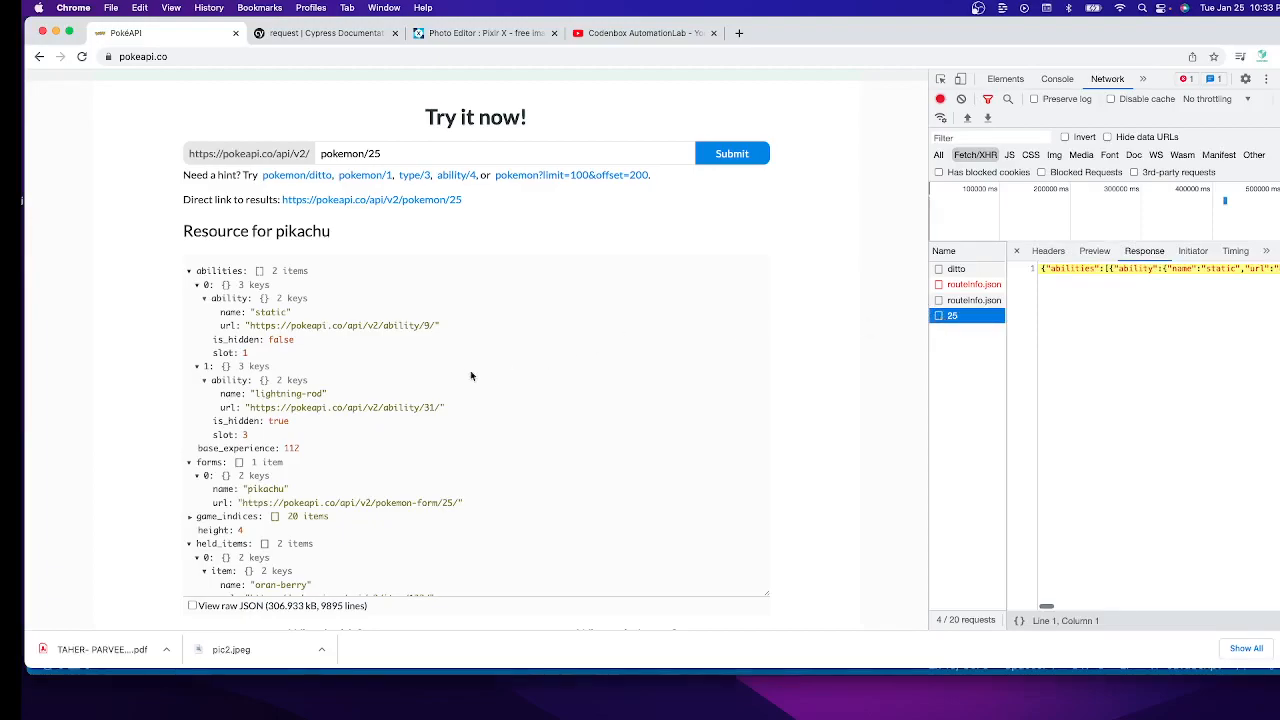
pyautogui.scroll(-3)
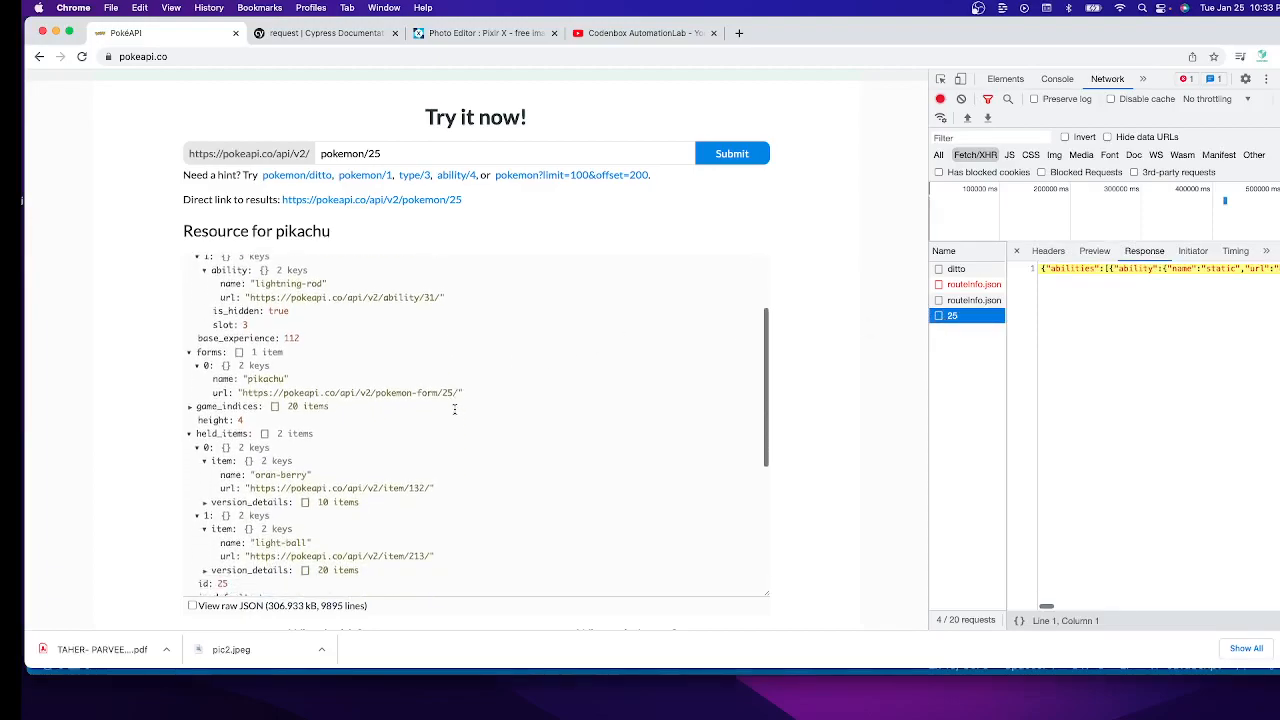
pyautogui.scroll(-3)
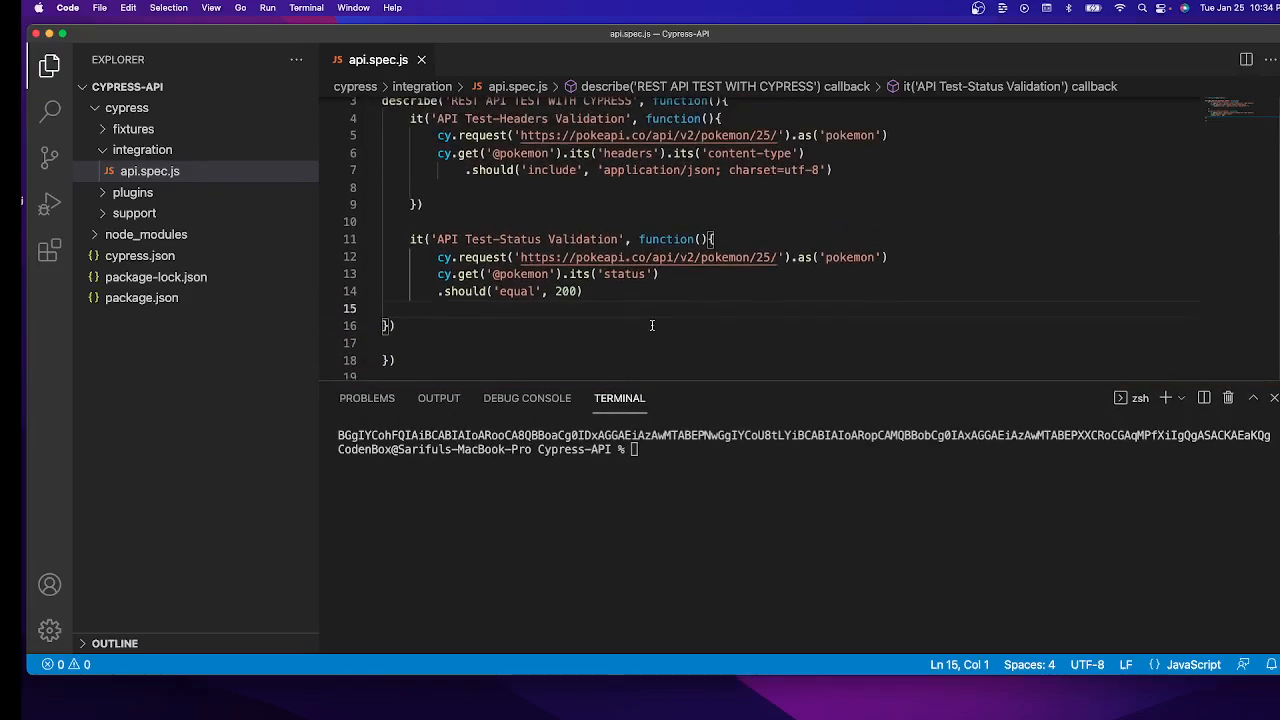
# Duplicate the status validation it block and retitle the copy 'API Test-validate Name value'.
pyautogui.scroll(-3)
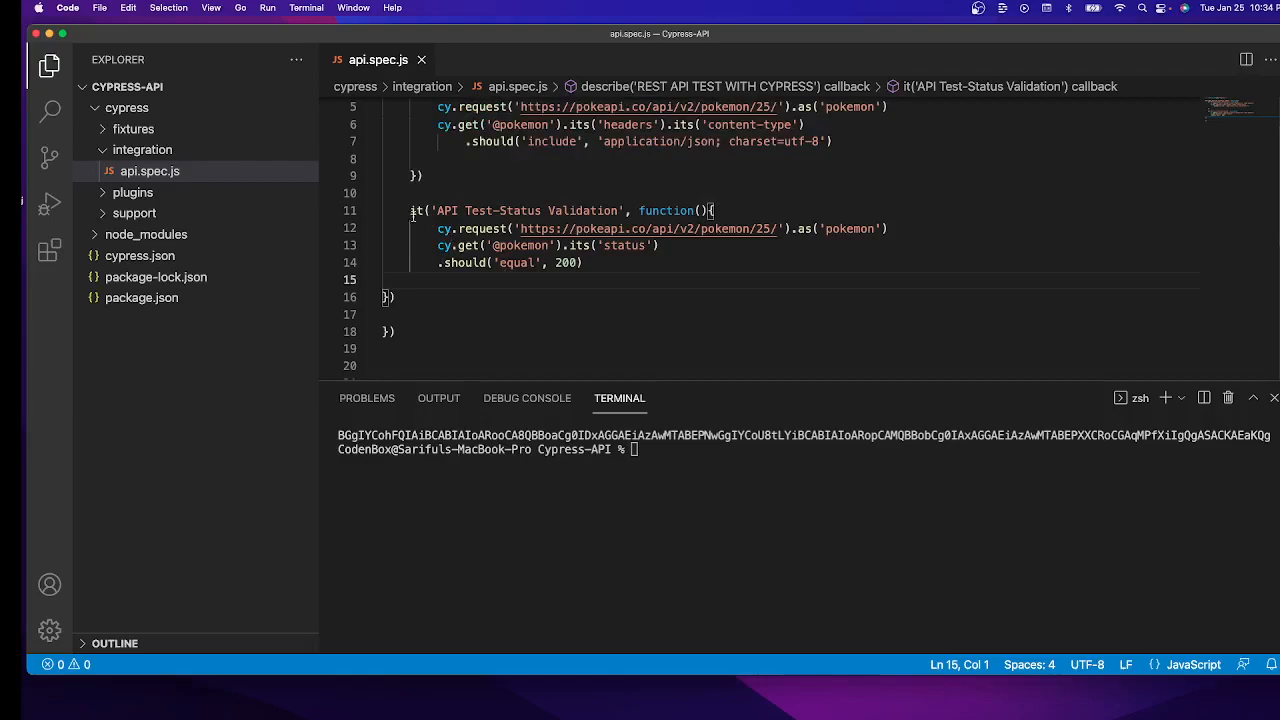
pyautogui.moveTo(410, 210); pyautogui.dragTo(396, 296)
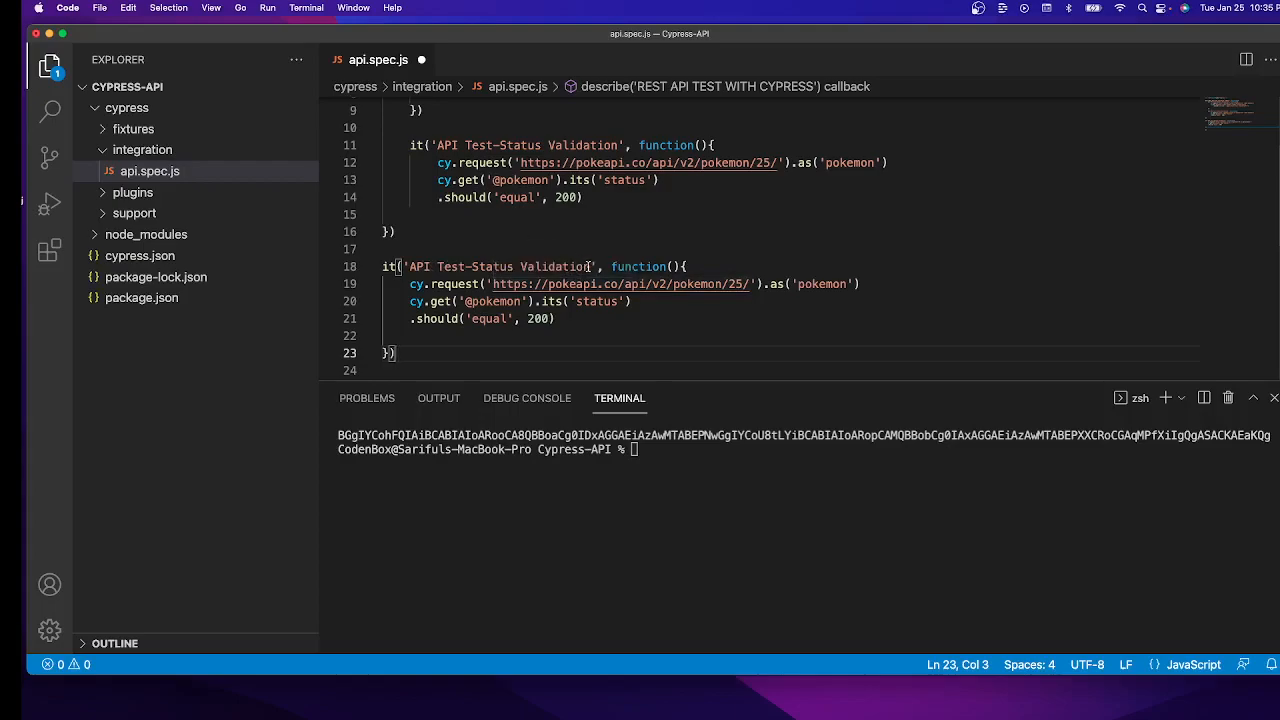
pyautogui.click(588, 266)
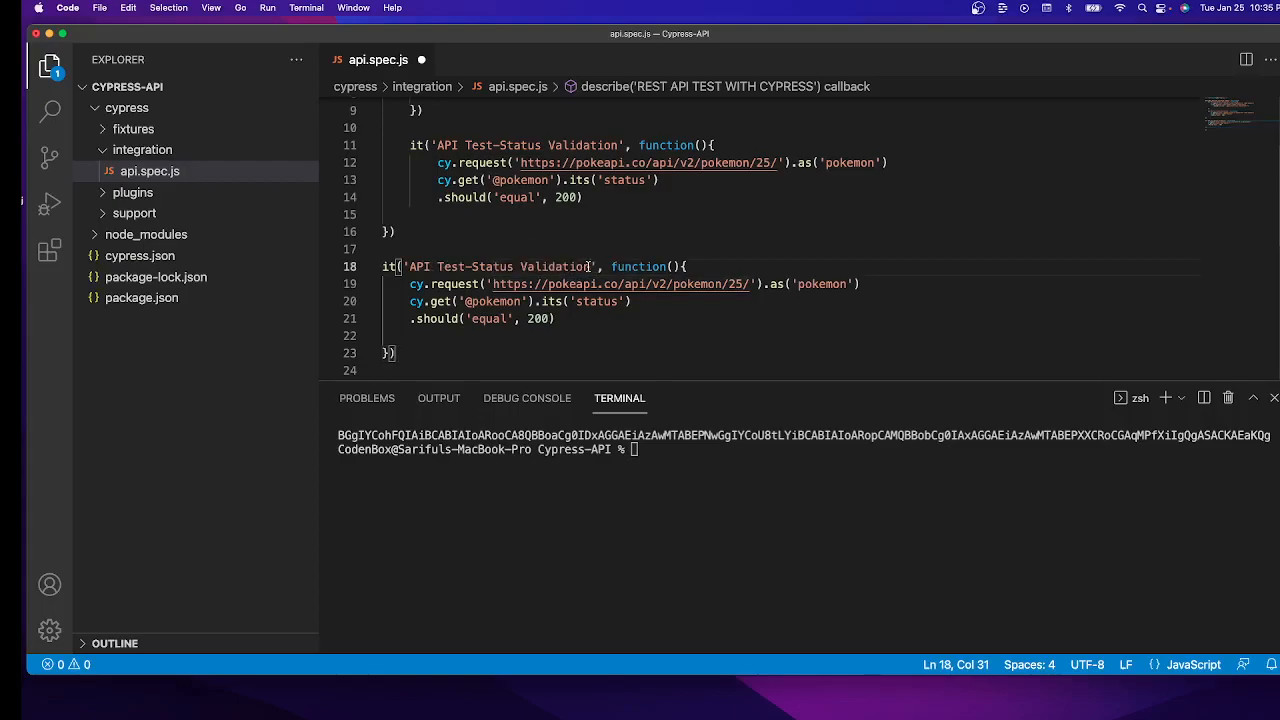
pyautogui.press('Backspace')
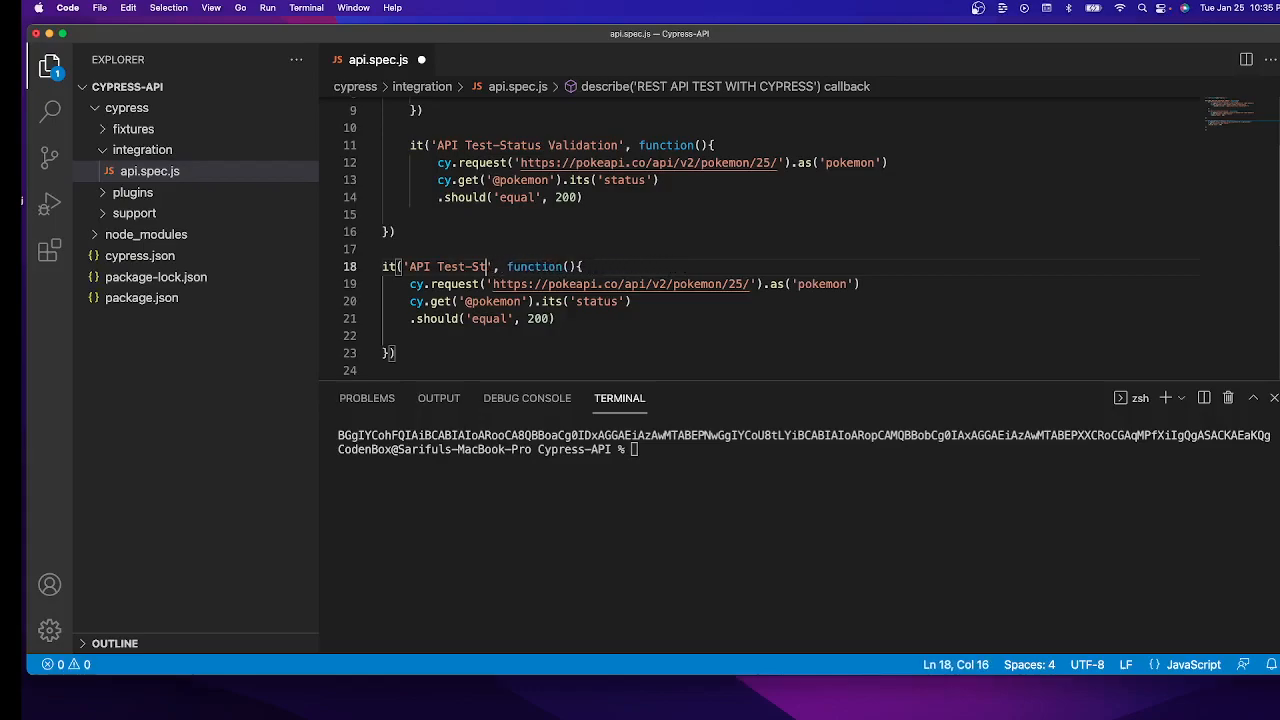
pyautogui.press('Backspace')
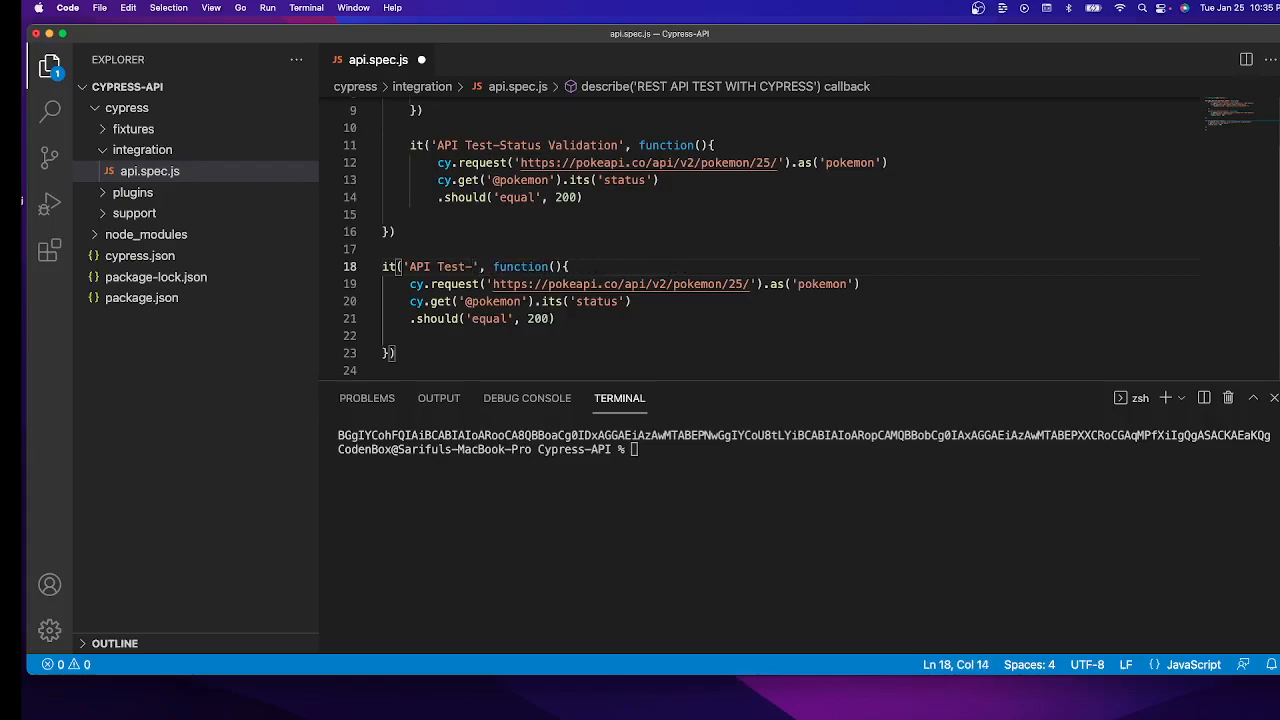
pyautogui.write('valida')
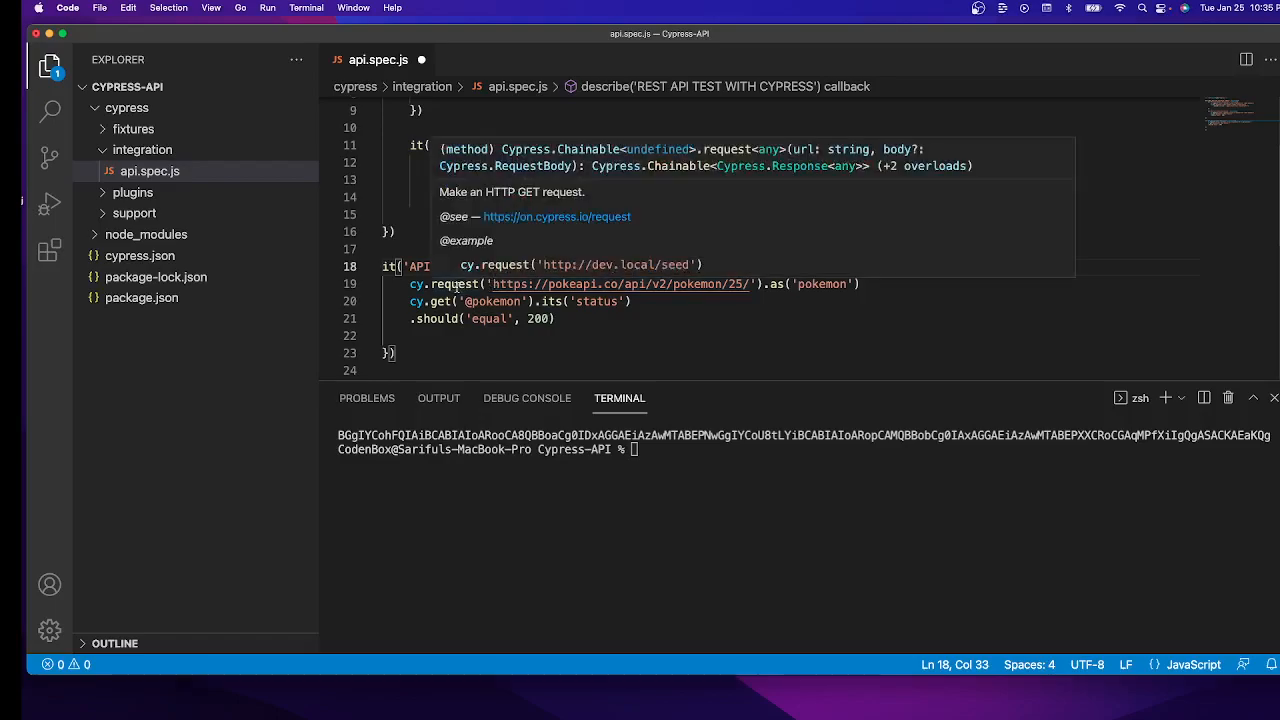
pyautogui.write("API Test-validate Name value', function(){")
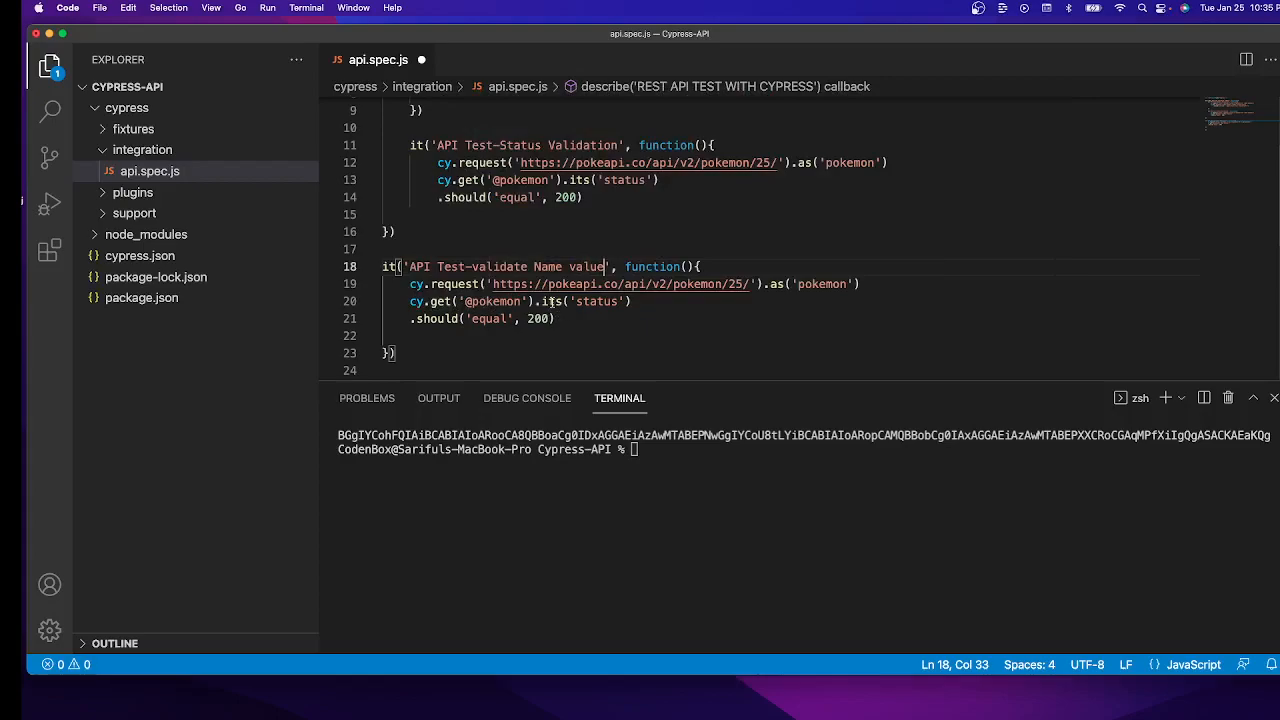
# Read response.body instead of status and turn the assertion into should('include', {name: ''}).
pyautogui.doubleClick(596, 300)
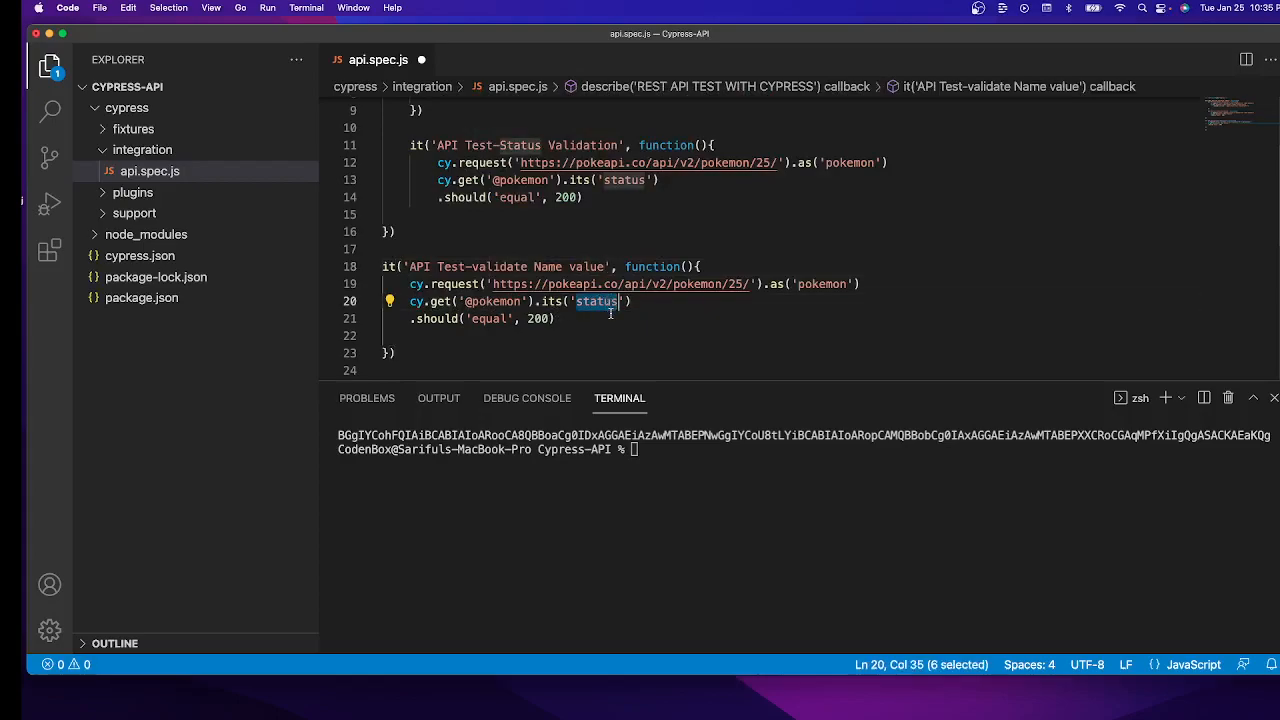
pyautogui.write('body')
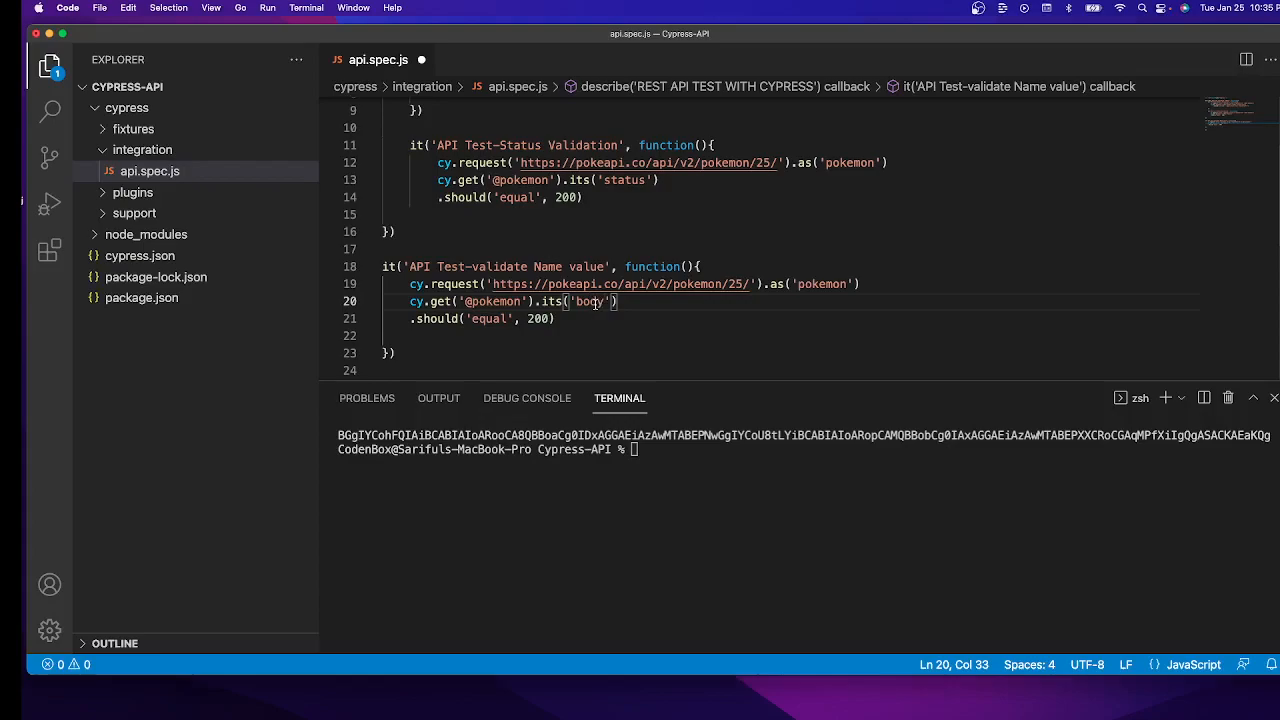
pyautogui.moveTo(436, 318)
pyautogui.write('includ')
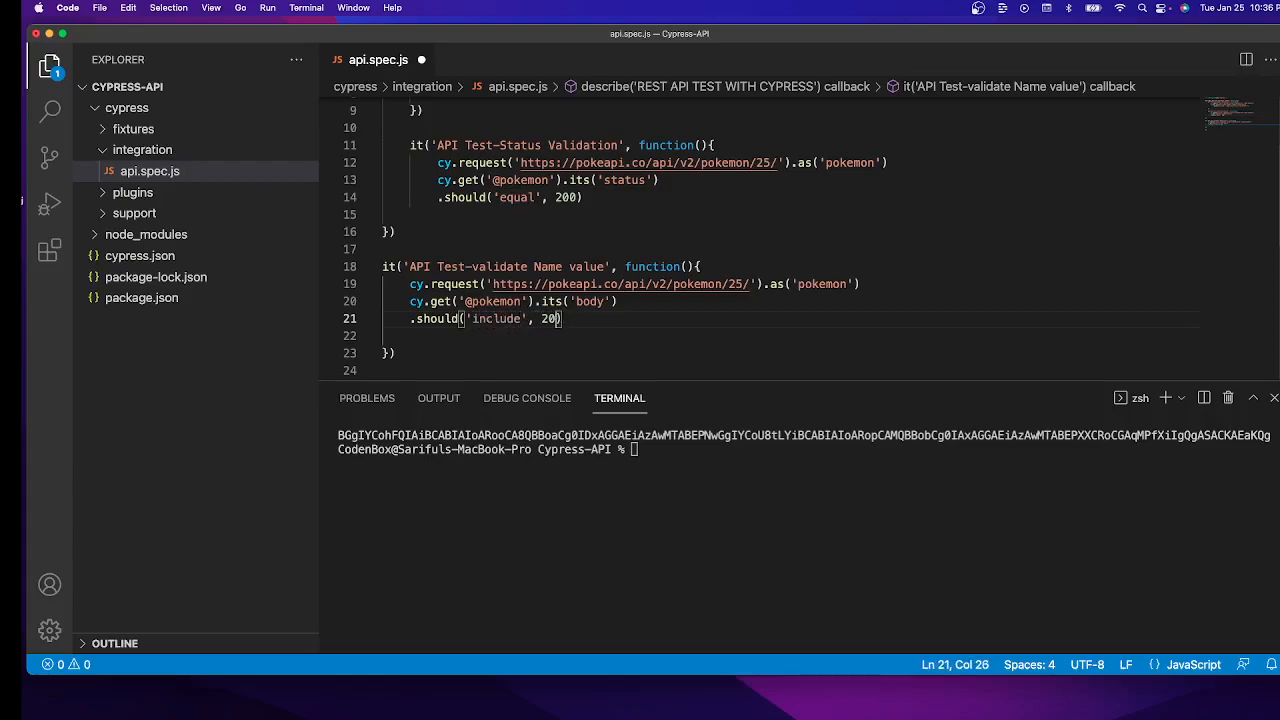
pyautogui.press('Backspace')
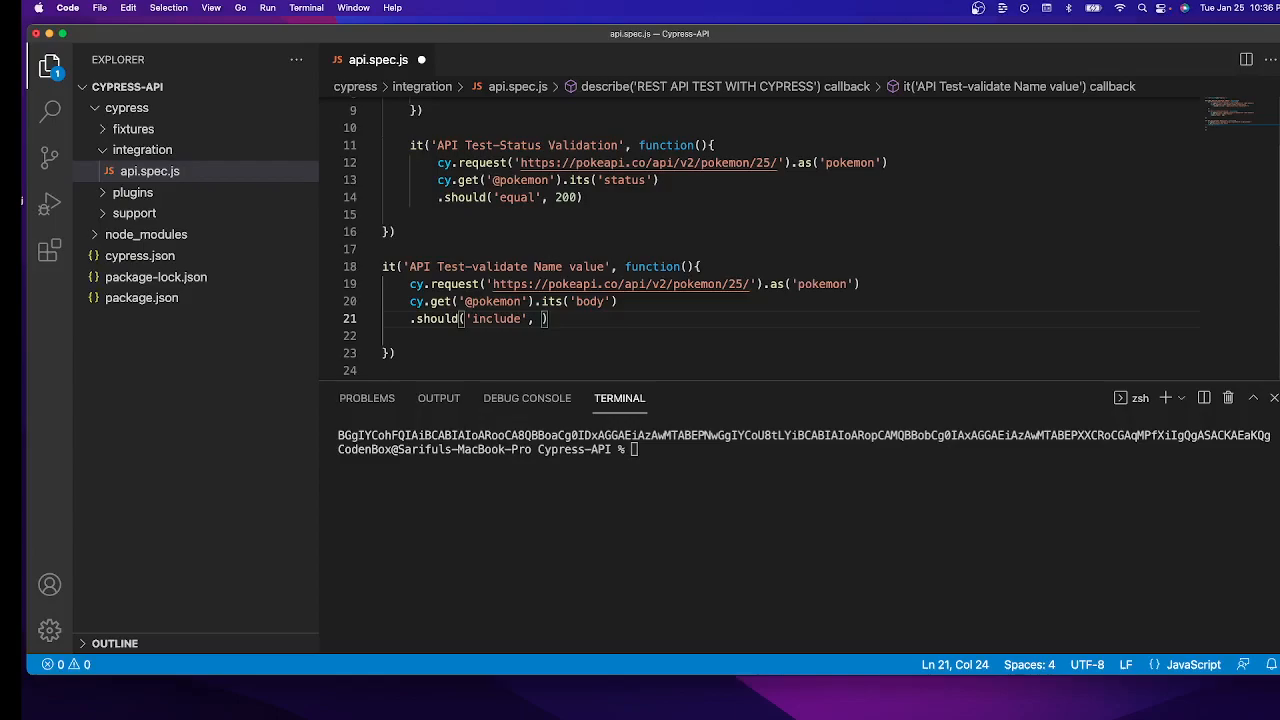
pyautogui.write('{}')
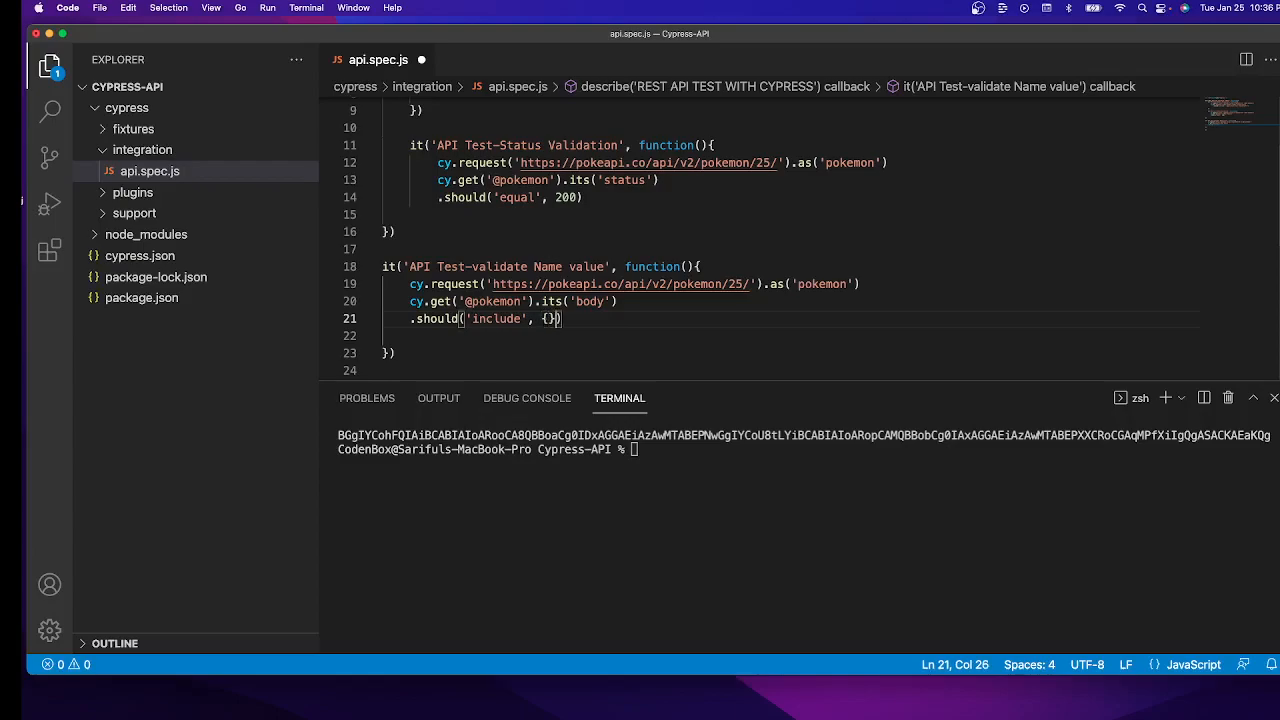
pyautogui.write('a')
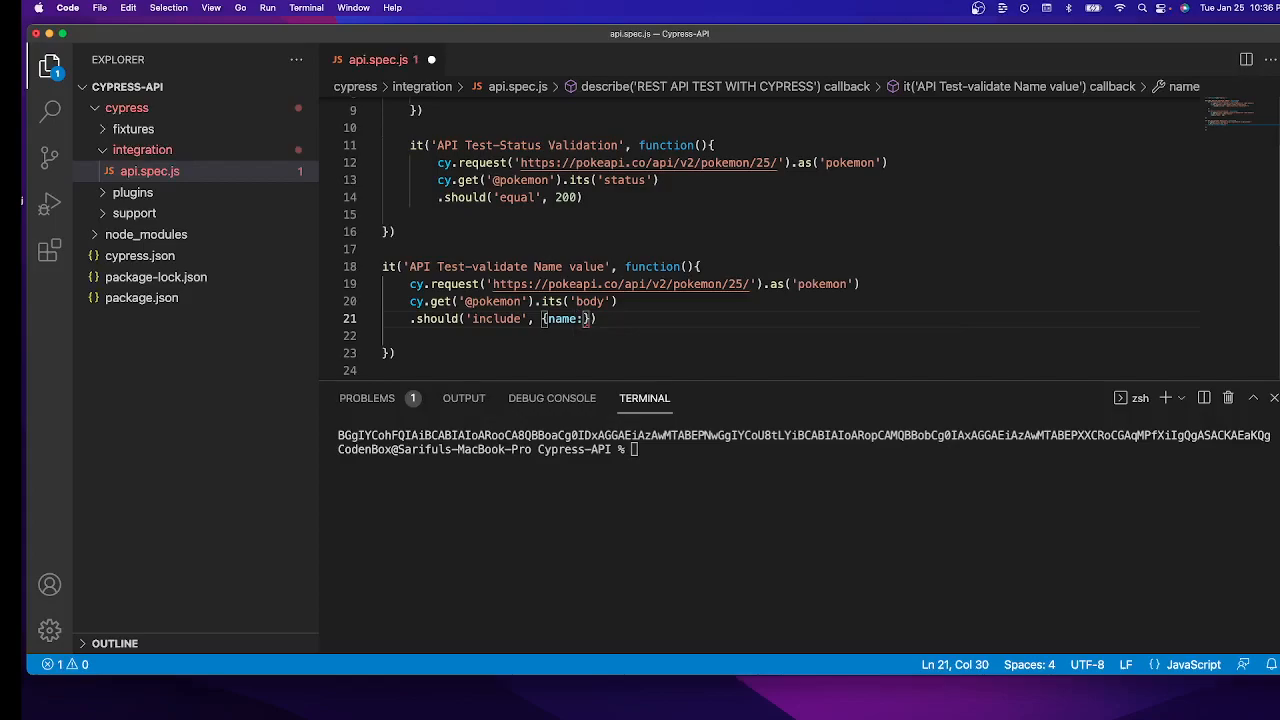
pyautogui.write("'")
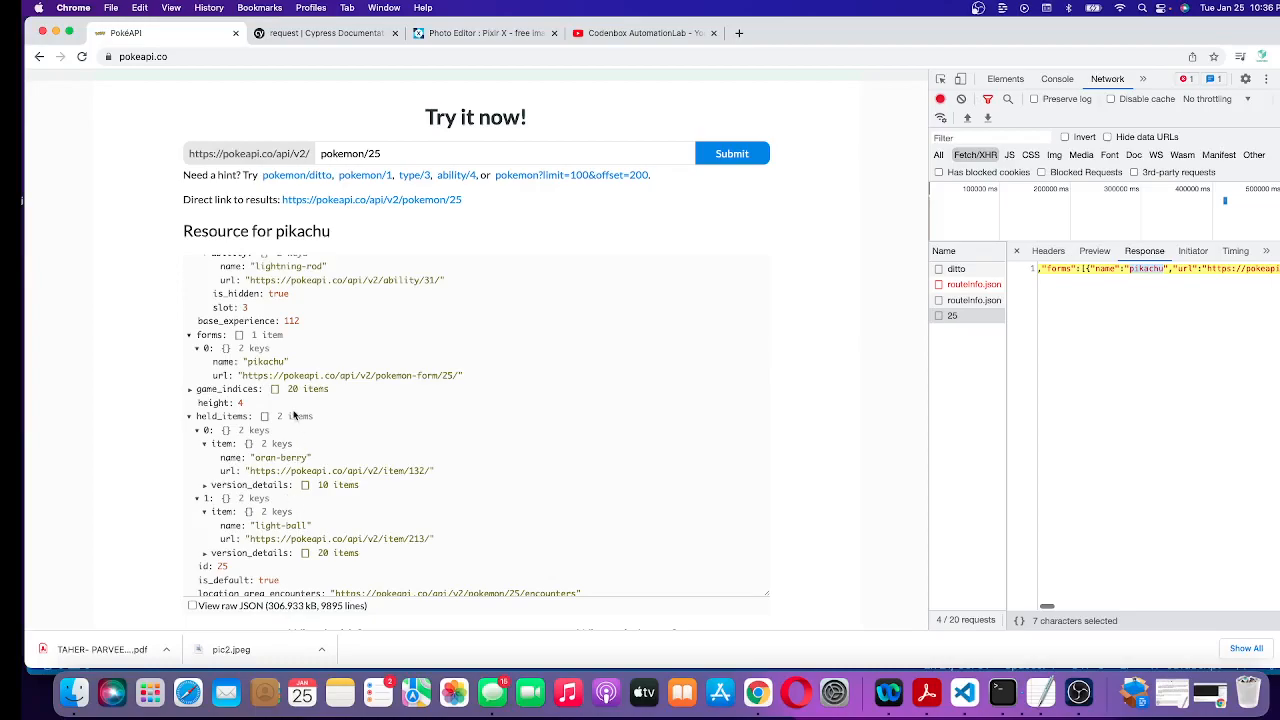
# Copy pikachu from the PokeAPI response into the assertion as {name: 'pikachu'}.
pyautogui.doubleClick(266, 360)
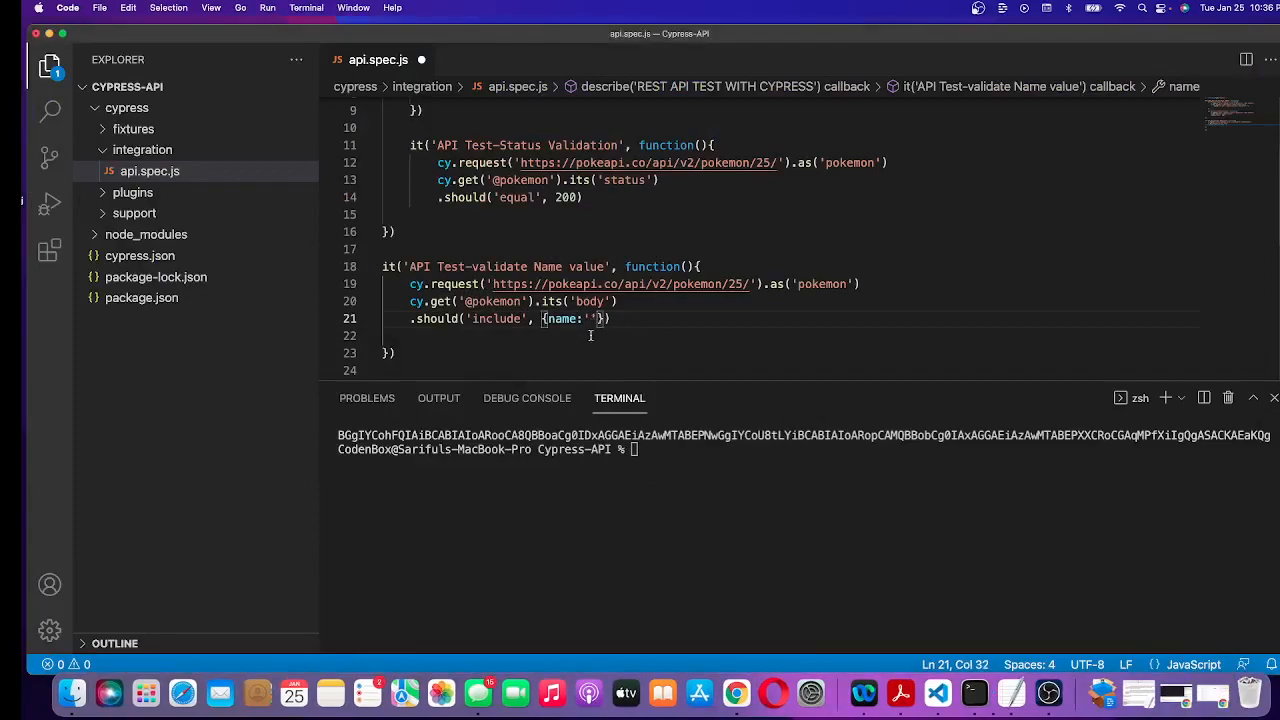
pyautogui.write('pikachu')
pyautogui.click(804, 436)
pyautogui.write('n')
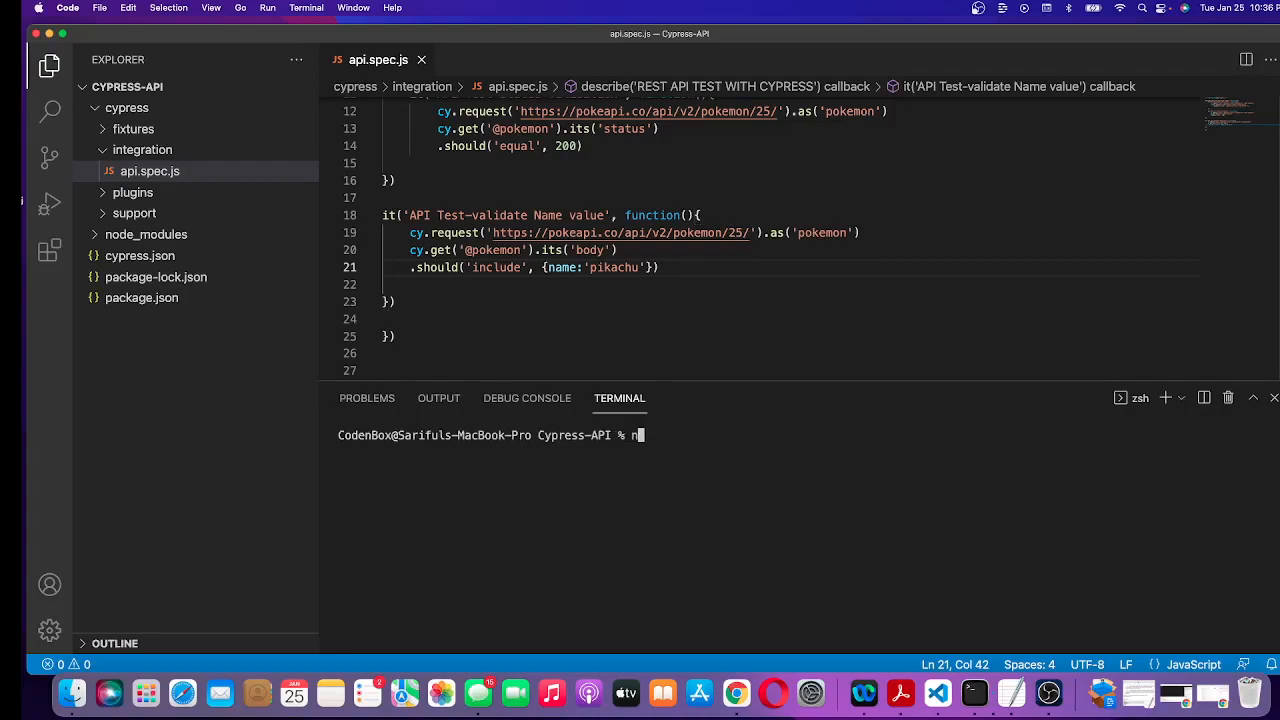
# Launch the Cypress Test Runner from the terminal with npx cypress open.
pyautogui.write('px')
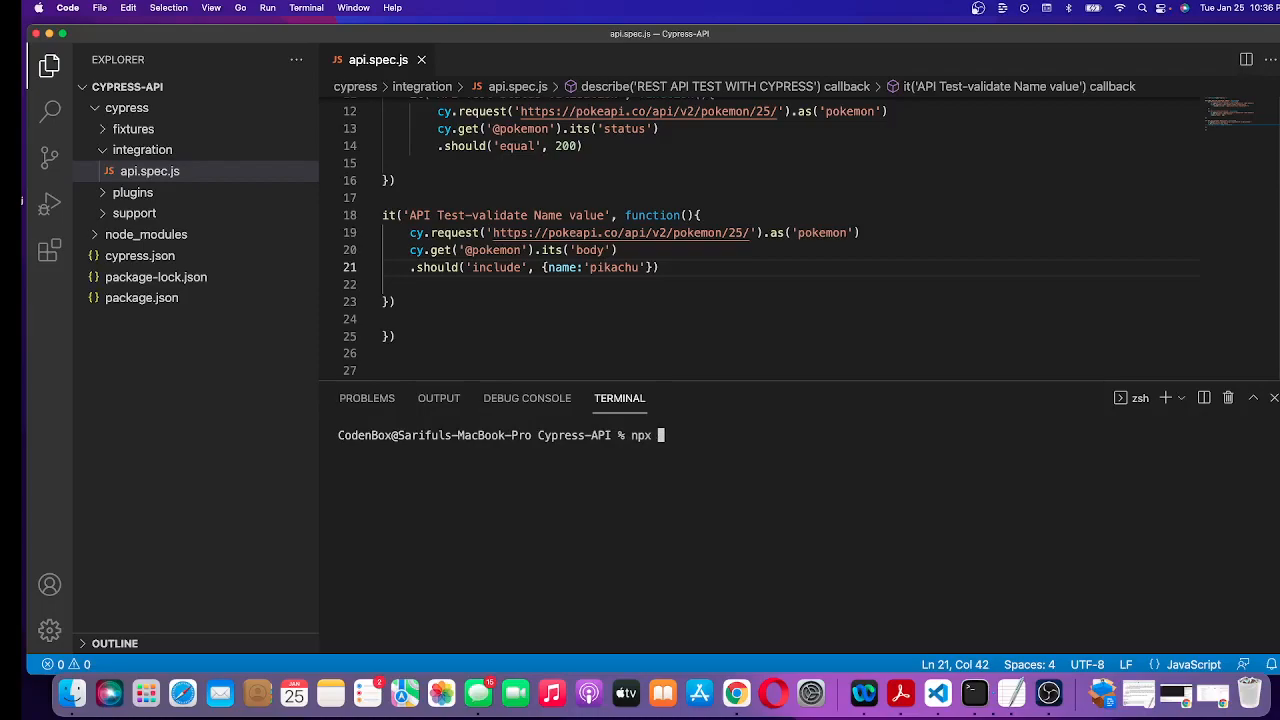
pyautogui.write('cyp')
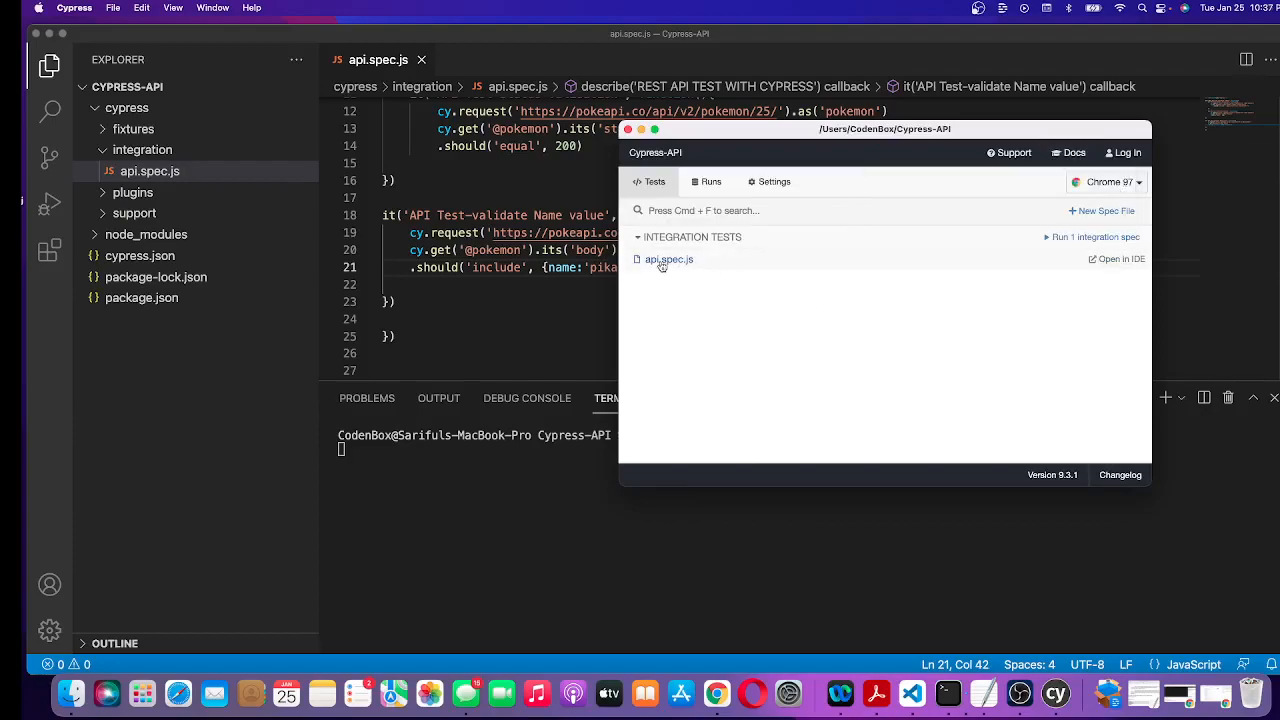
# Run api.spec.js in Chrome so all three API tests pass.
pyautogui.click(668, 260)
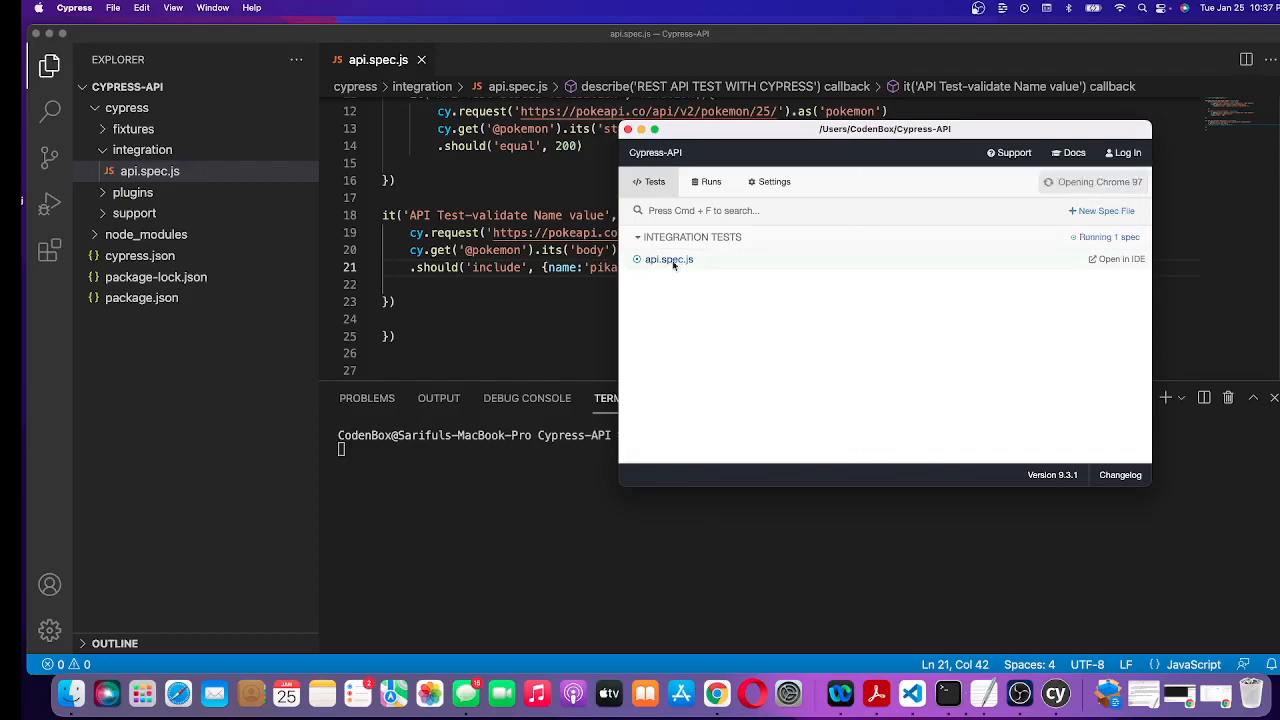
pyautogui.click(668, 260)
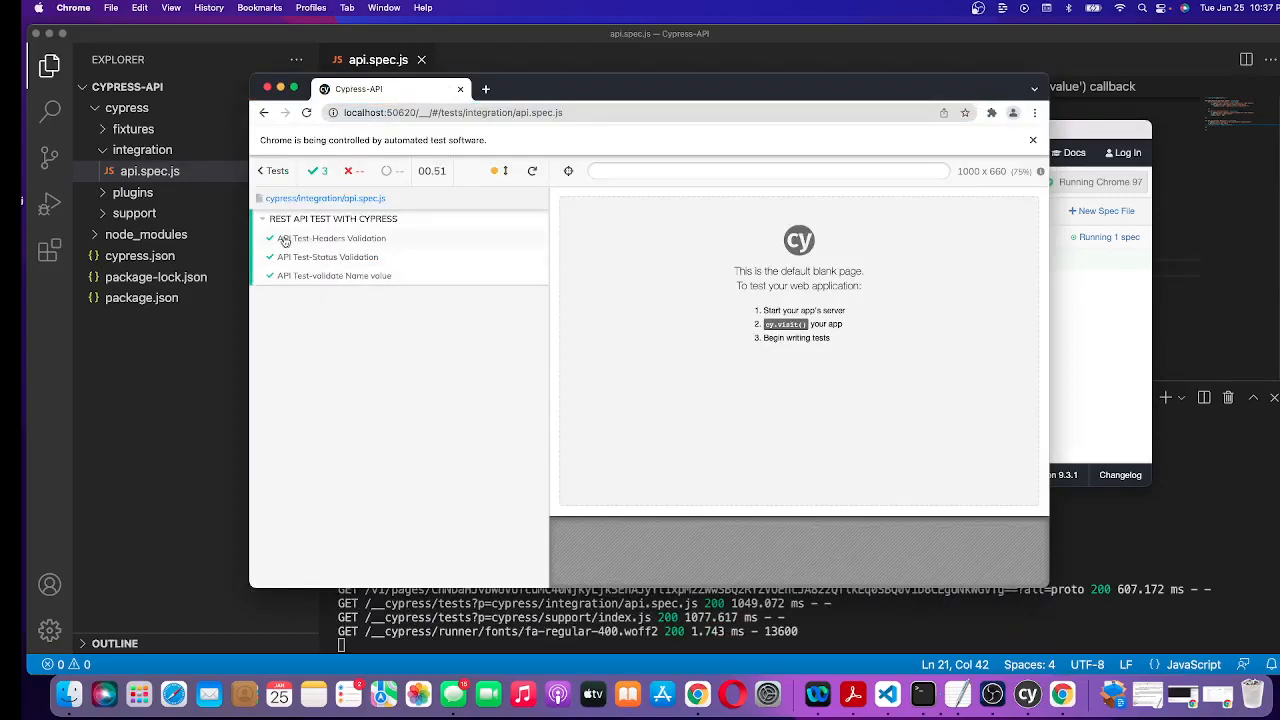
pyautogui.moveTo(376, 240)
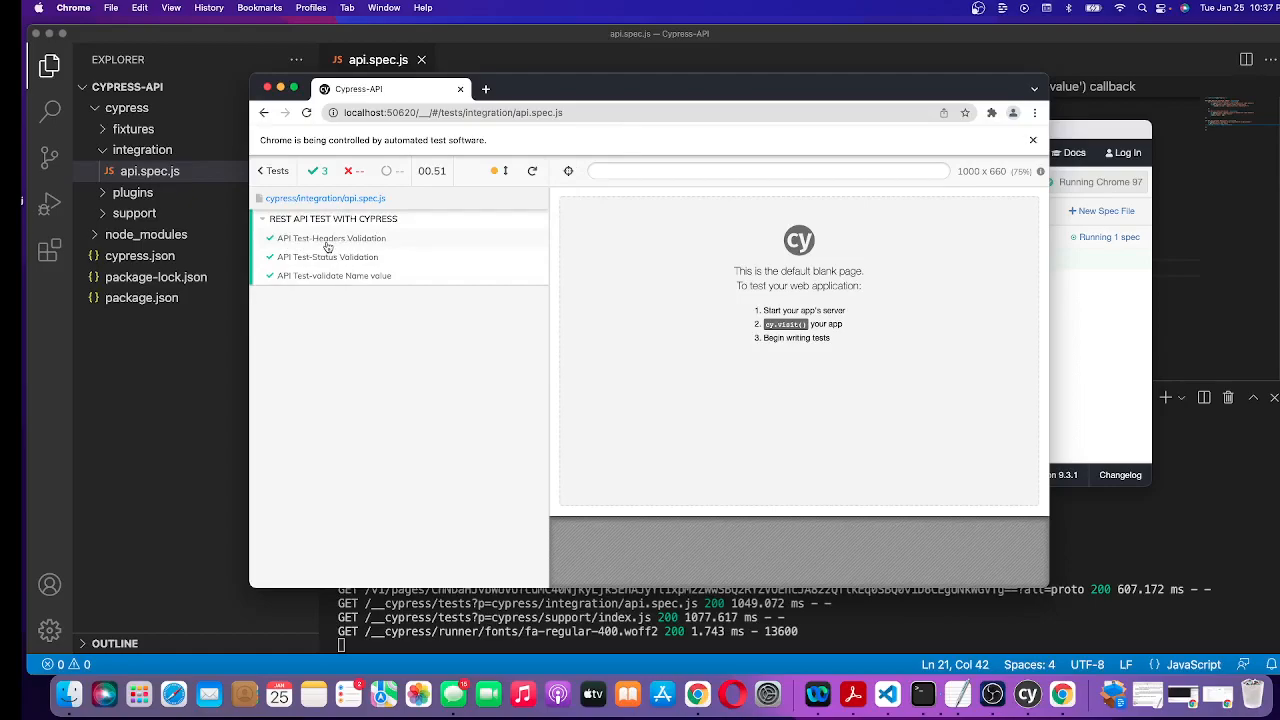
# Expand the Headers, Status and Name value tests in turn, ending on the name pikachu assertion.
pyautogui.click(332, 238)
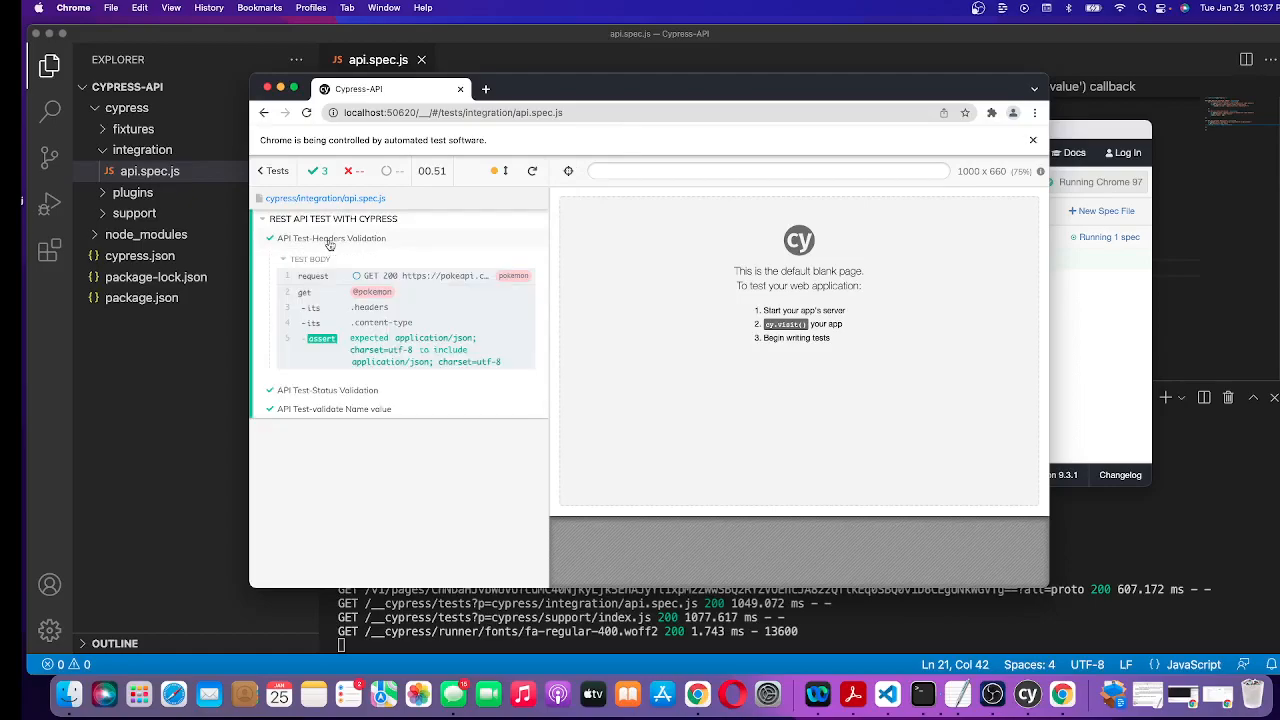
pyautogui.click(332, 238)
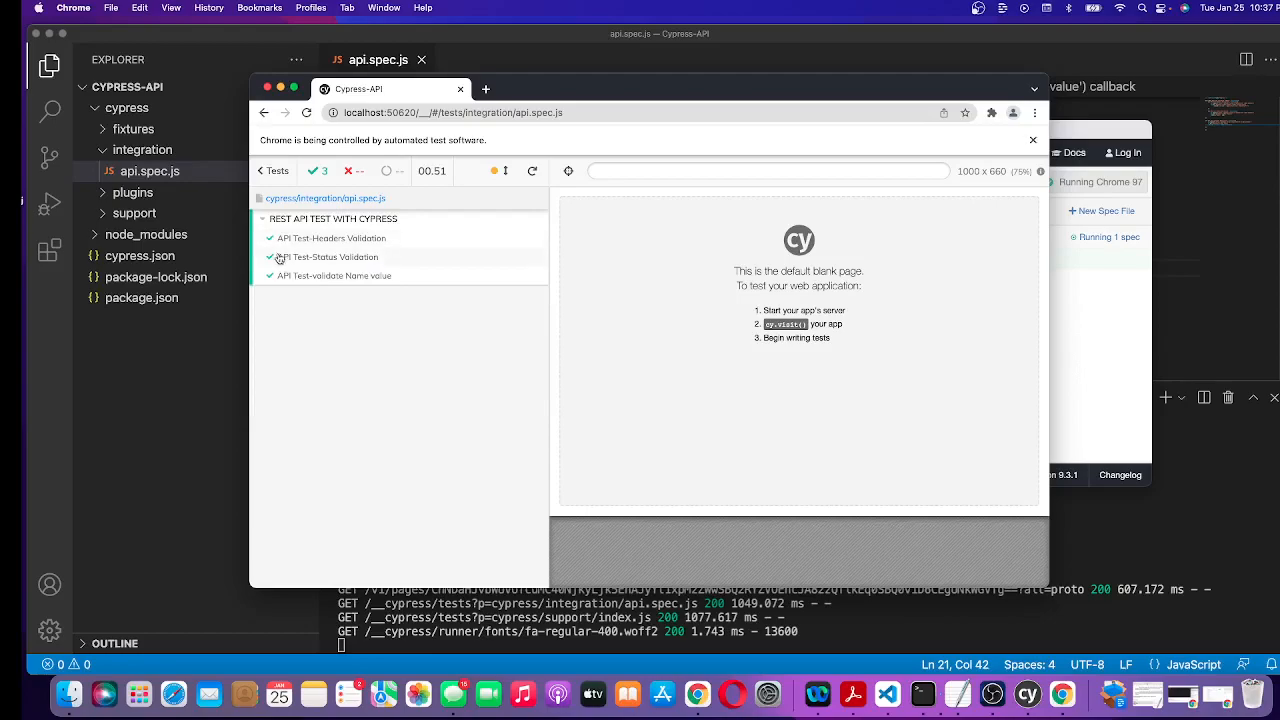
pyautogui.click(328, 256)
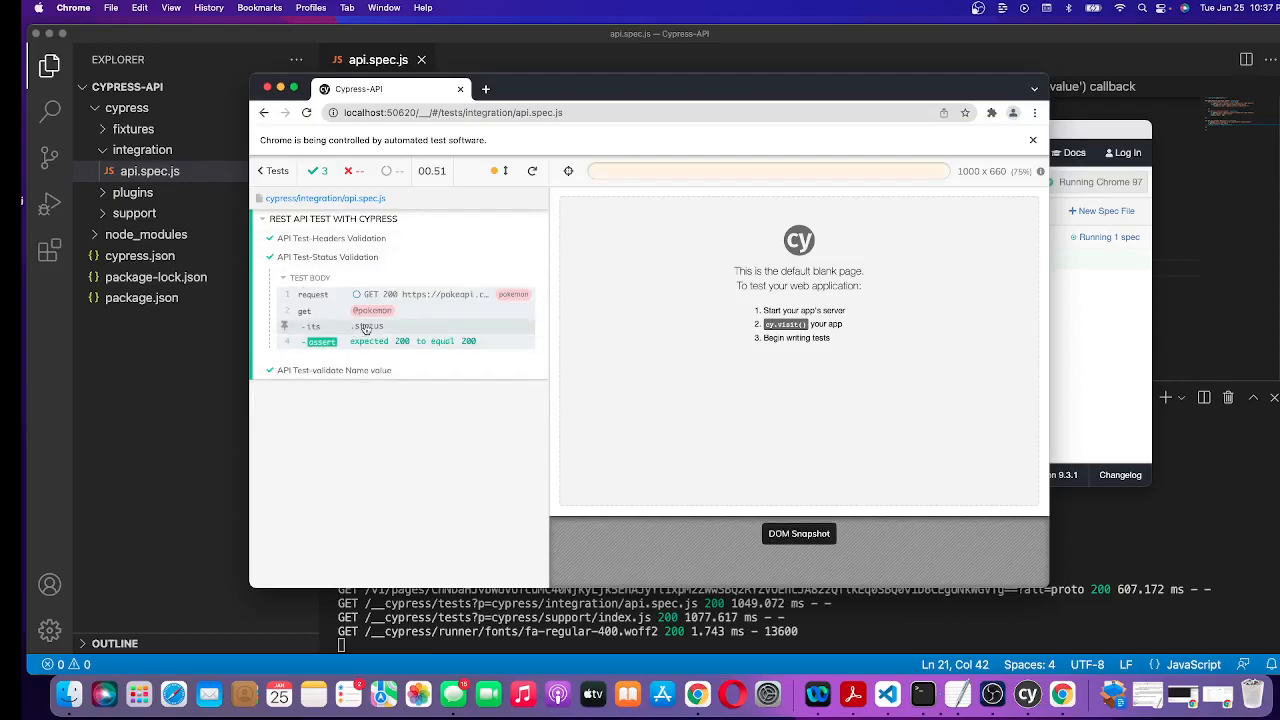
pyautogui.click(328, 256)
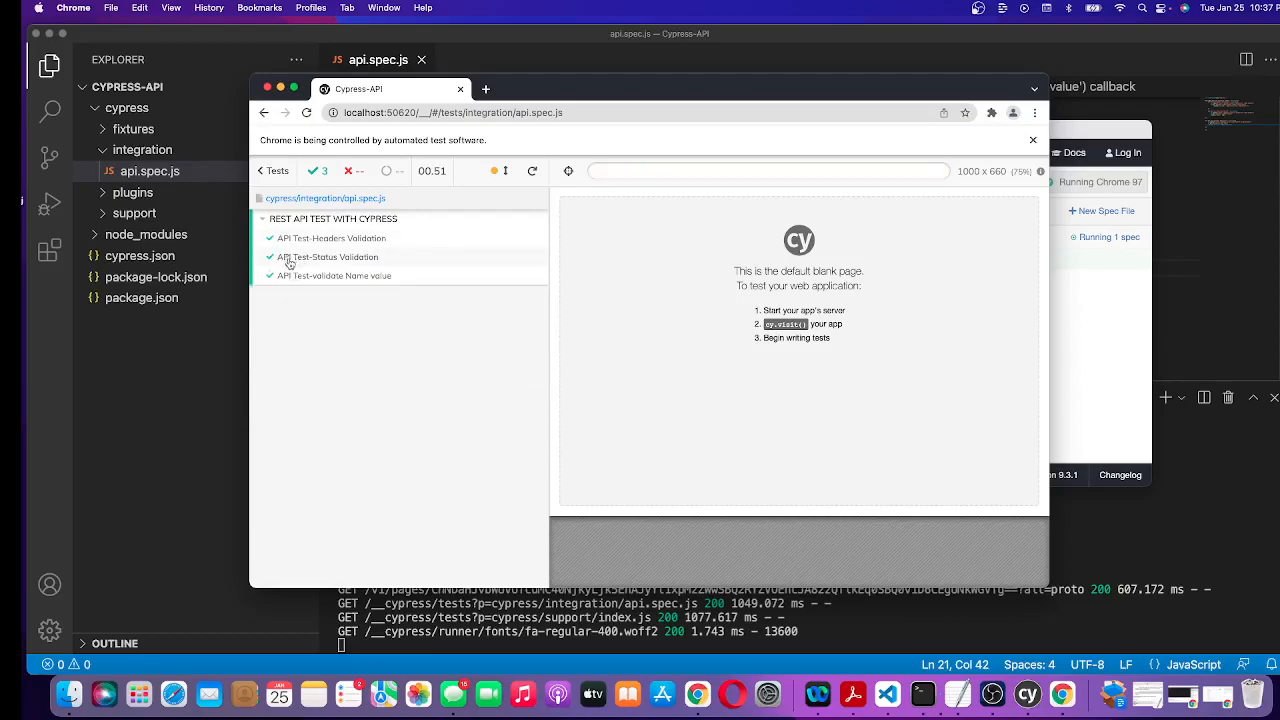
pyautogui.click(328, 256)
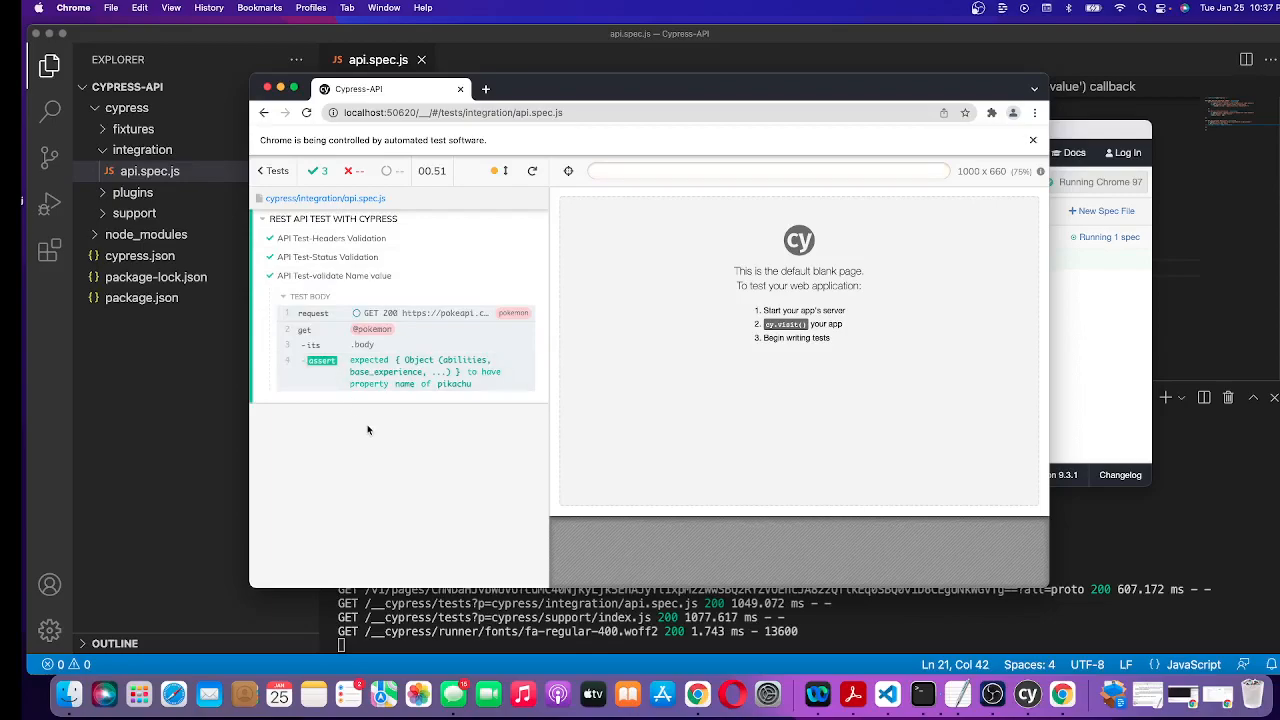
pyautogui.moveTo(400, 368)
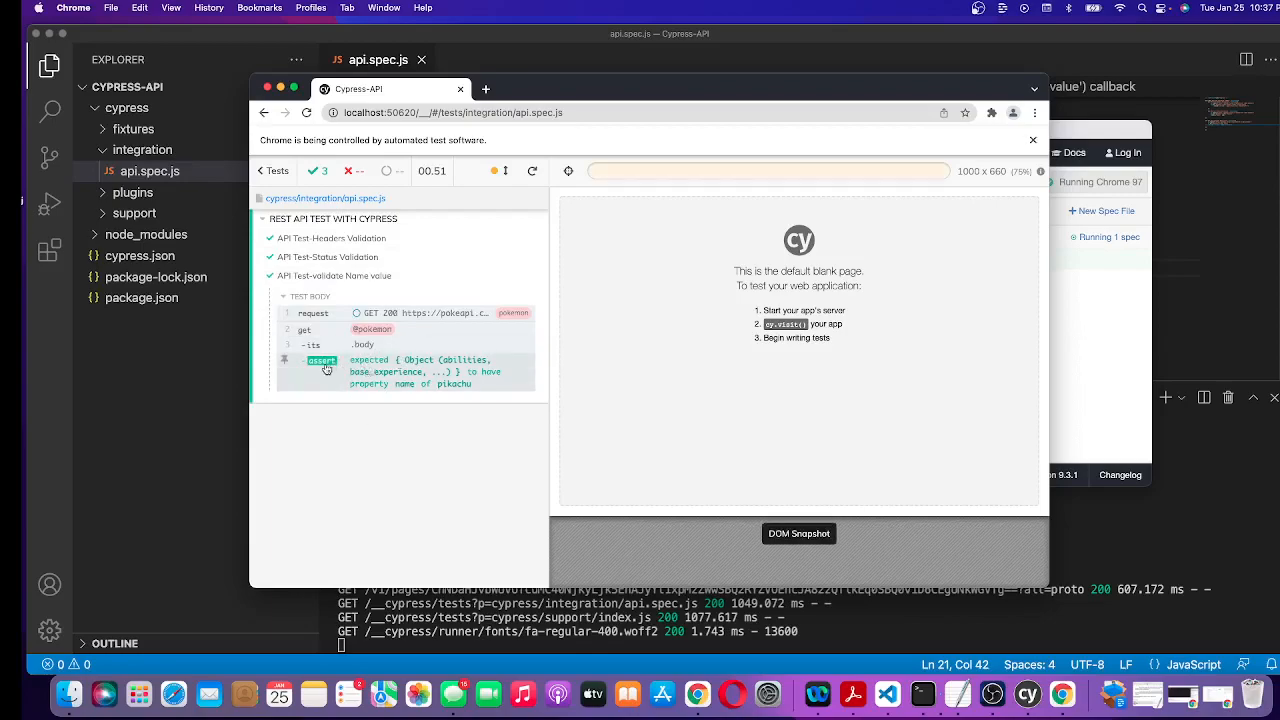
pyautogui.moveTo(376, 364)
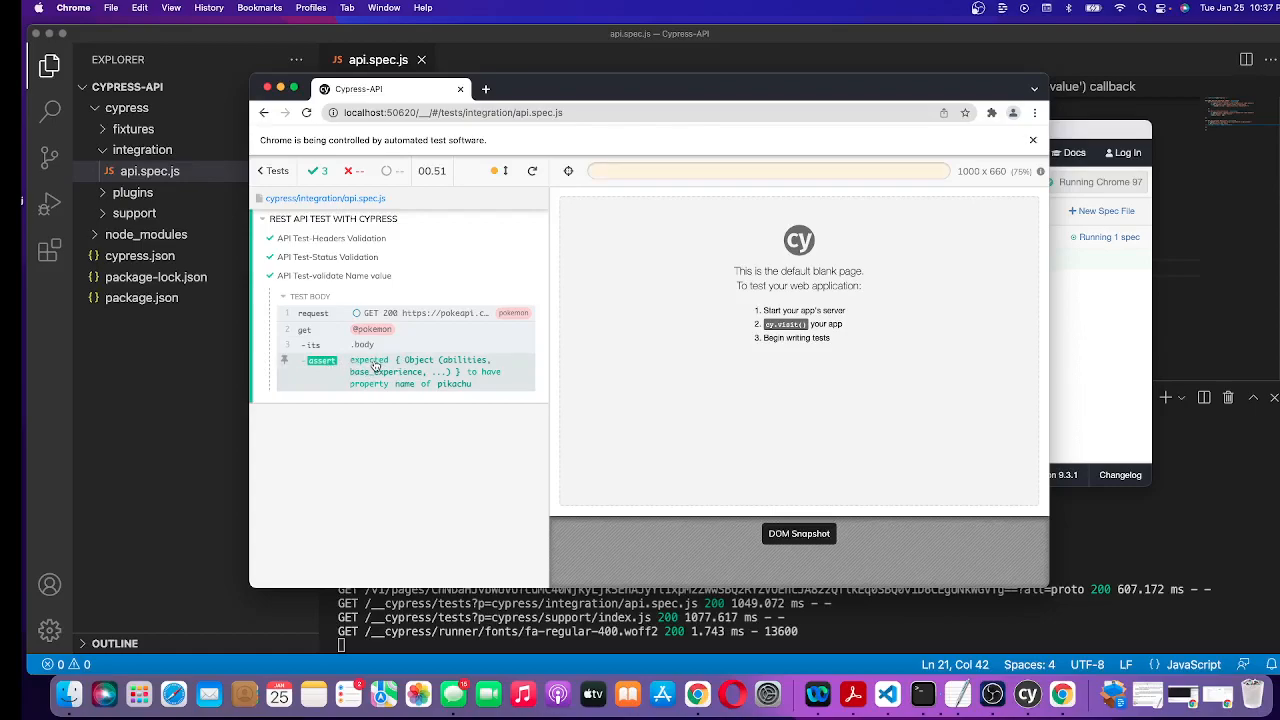
pyautogui.moveTo(428, 366)
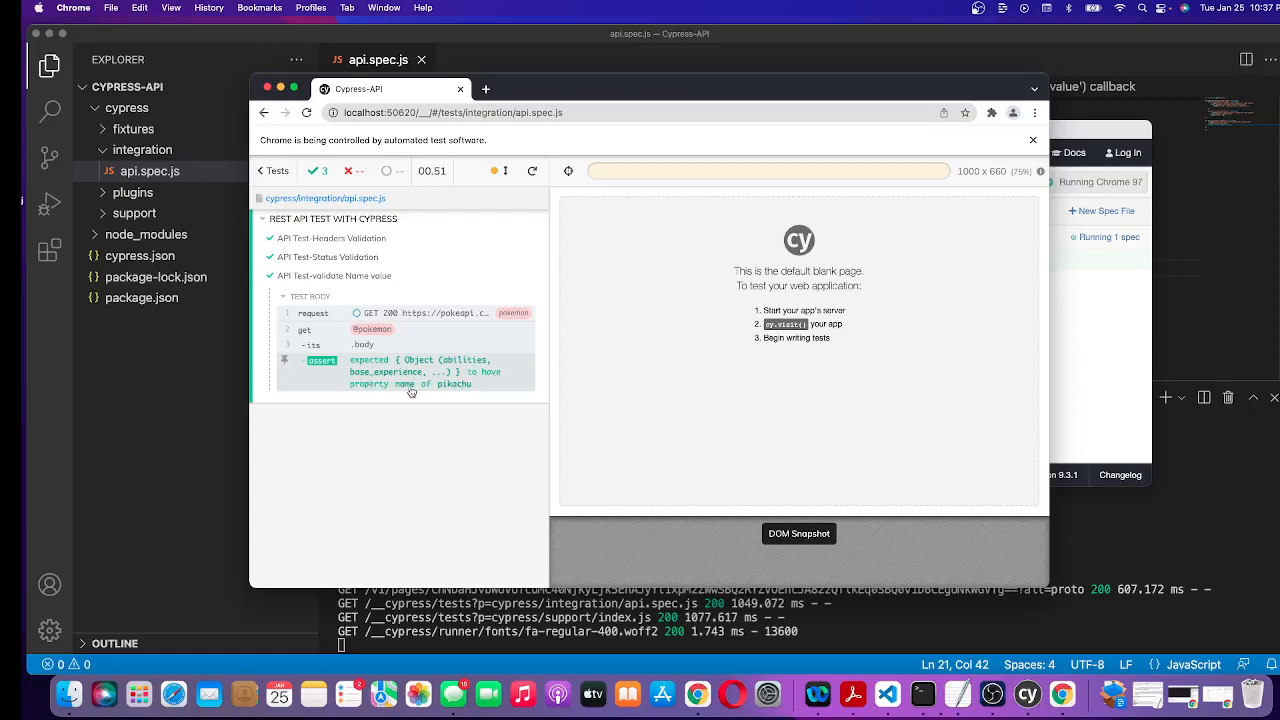
pyautogui.moveTo(456, 392)
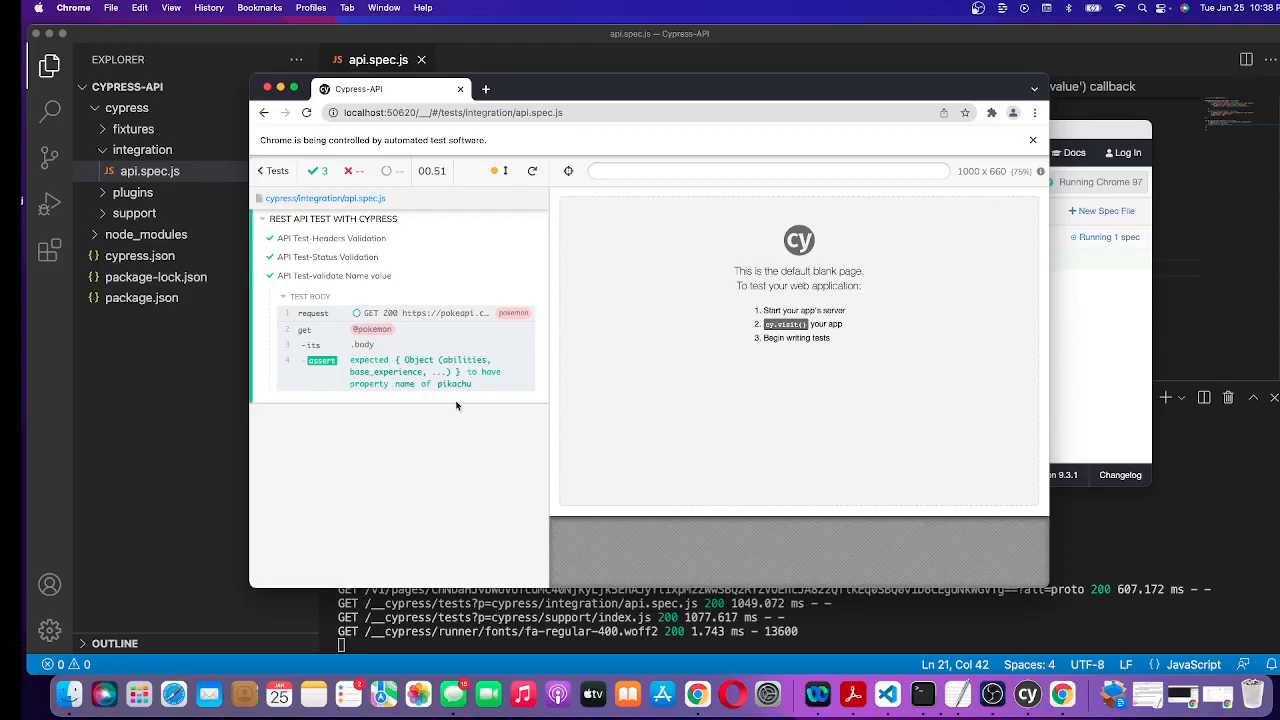
pyautogui.moveTo(172, 418)
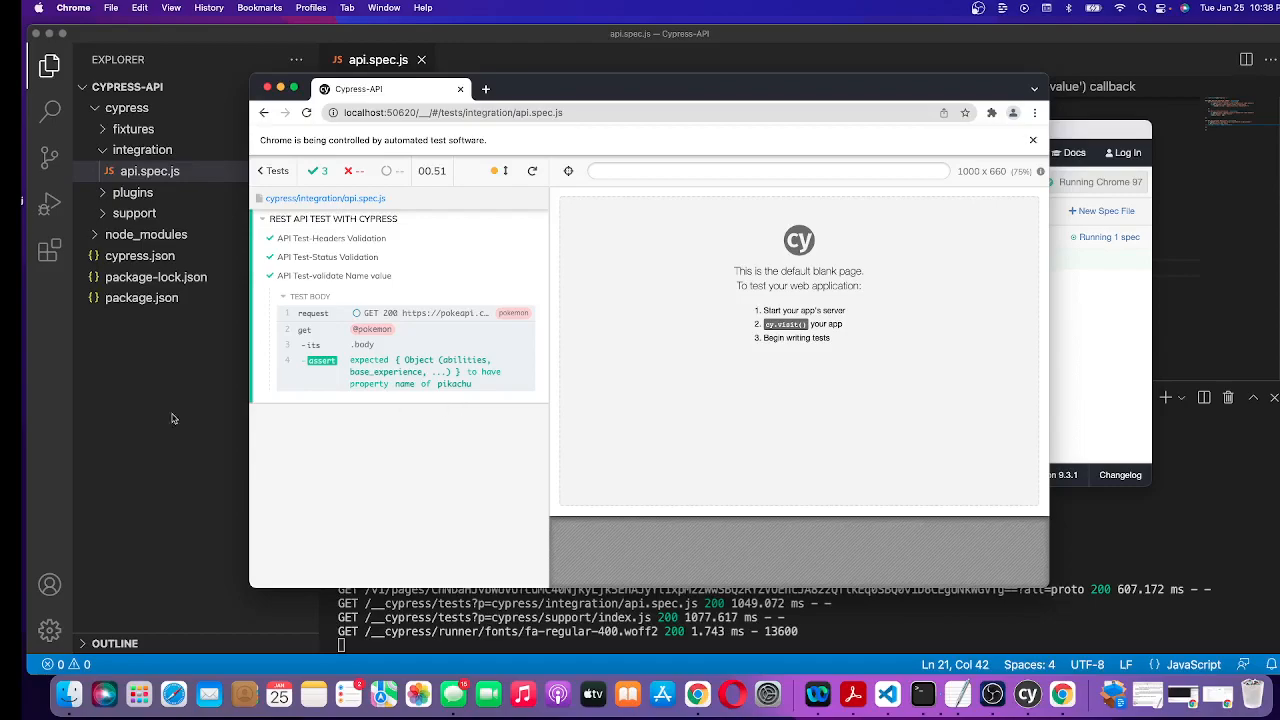